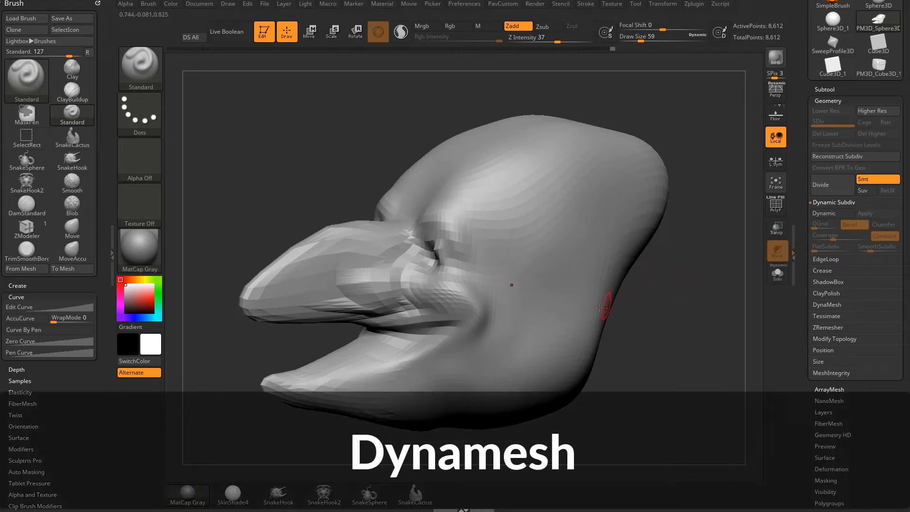
Step: Display the polygon wireframe (PolyF) over the cartoon head's surface
left_click(776, 205)
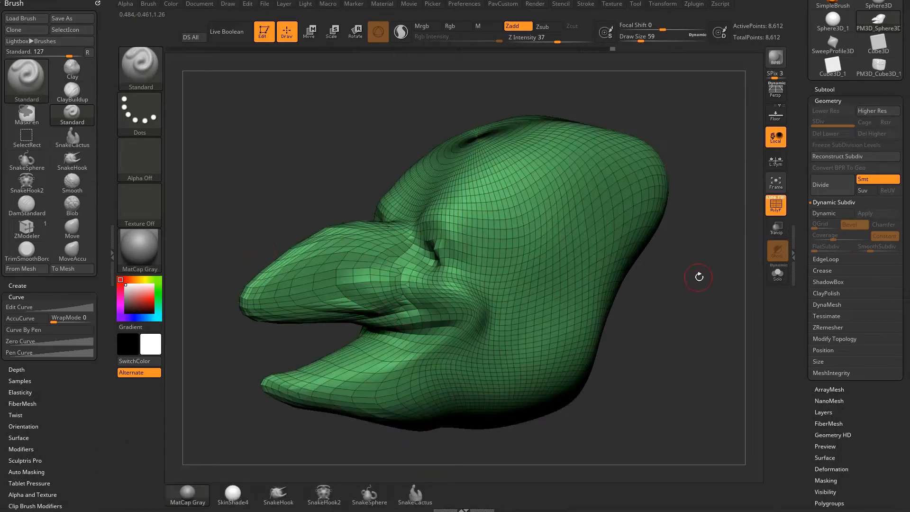
left_click(27, 81)
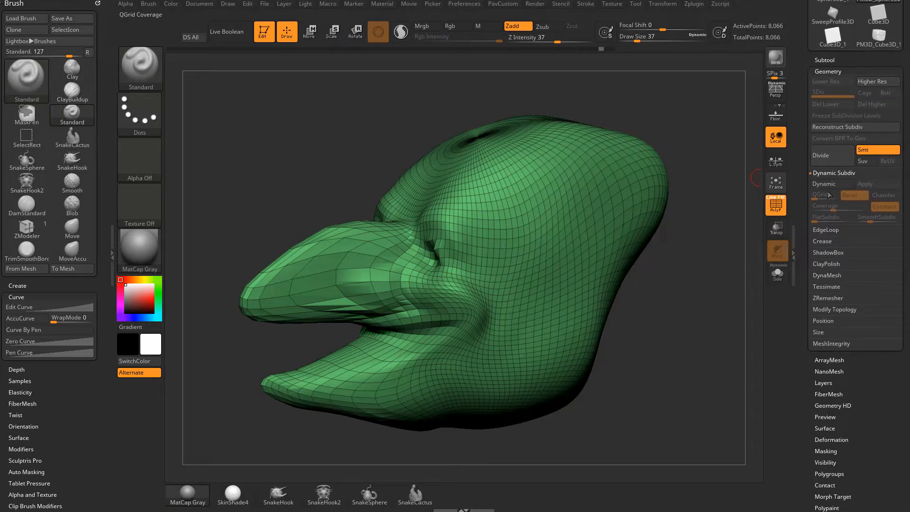
Step: Expand the DynaMesh subpalette under Tool > Geometry, showing resolution 128
left_click(72, 184)
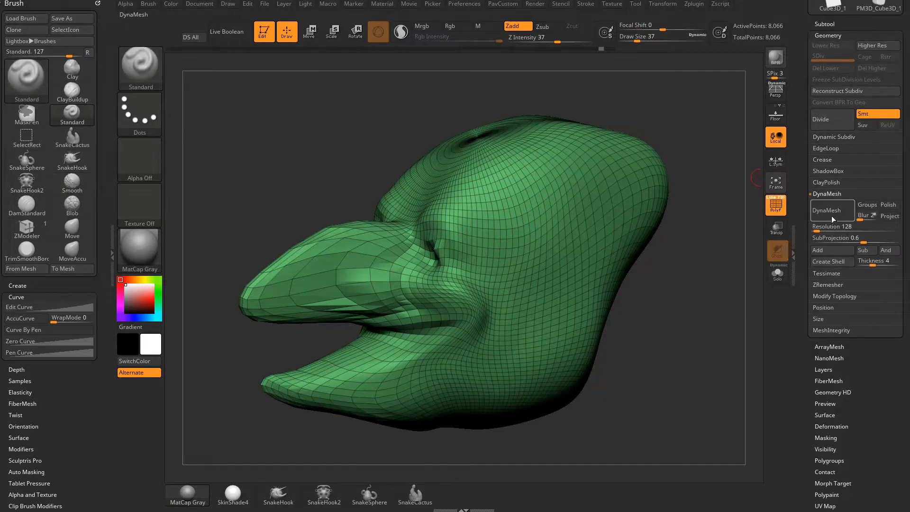
mouse_move(829, 262)
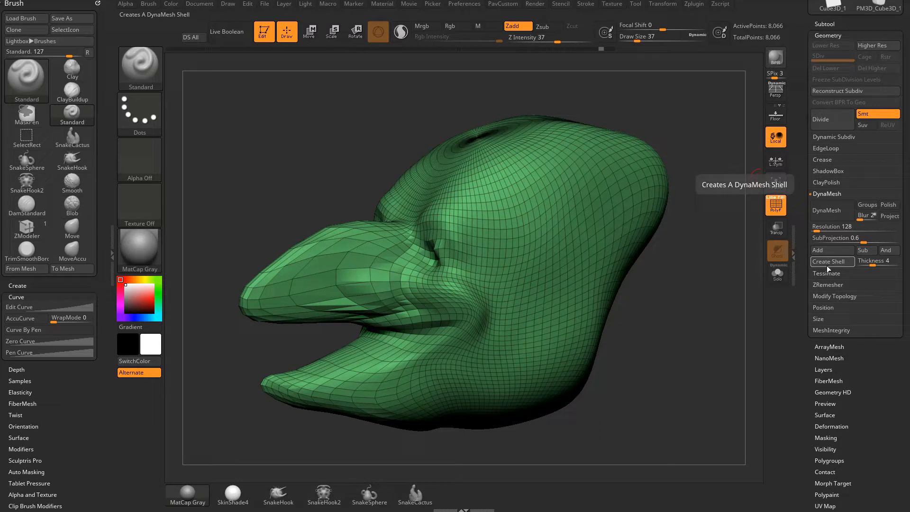
mouse_move(838, 265)
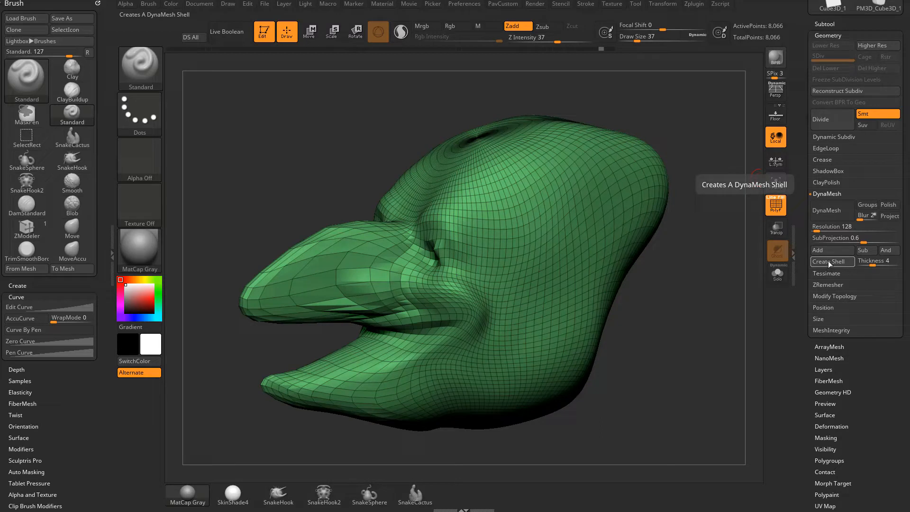
mouse_move(834, 248)
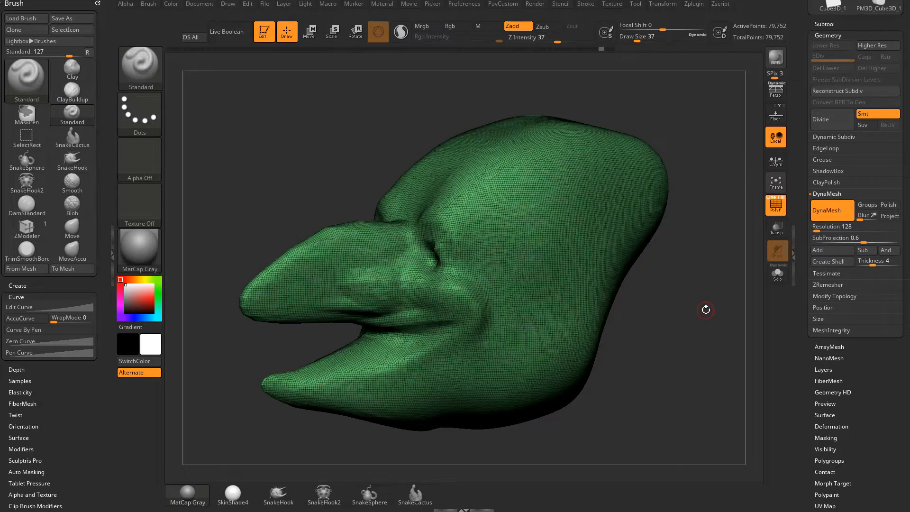
left_click_drag(706, 310, 692, 302)
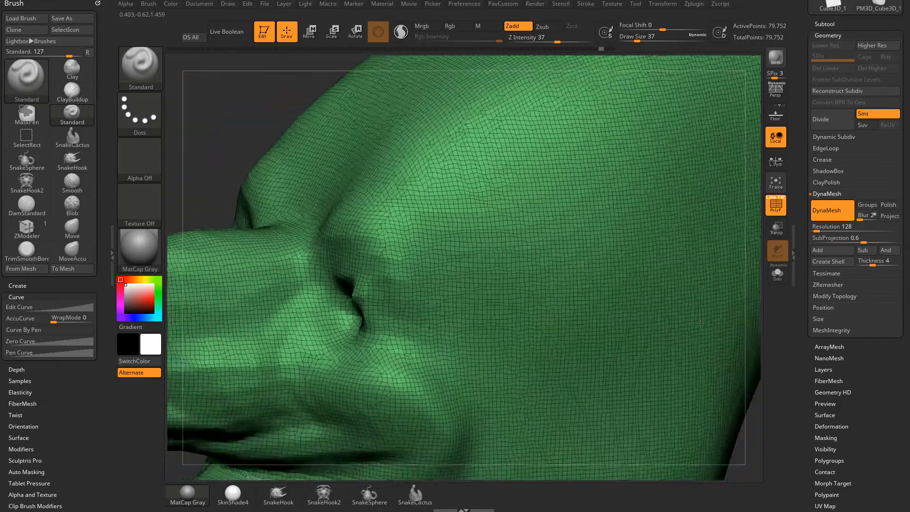
left_click_drag(700, 323, 721, 296)
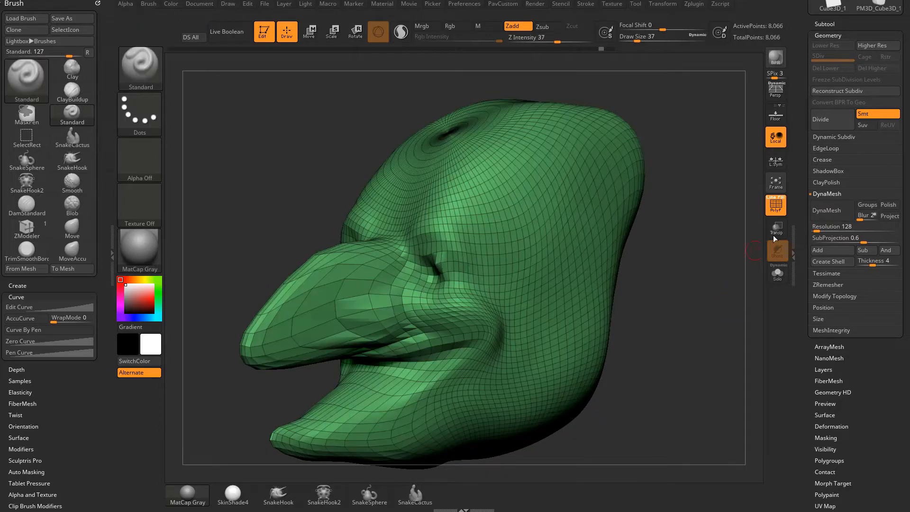
left_click(833, 250)
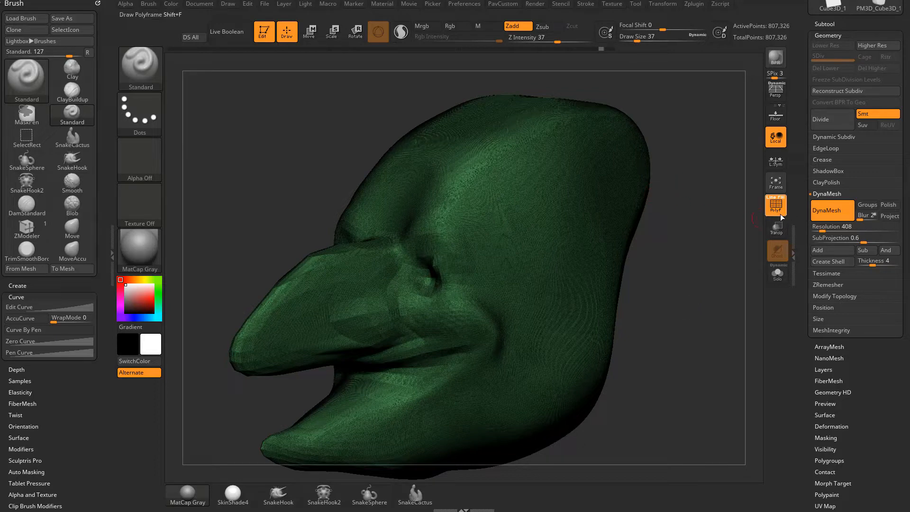
mouse_move(776, 210)
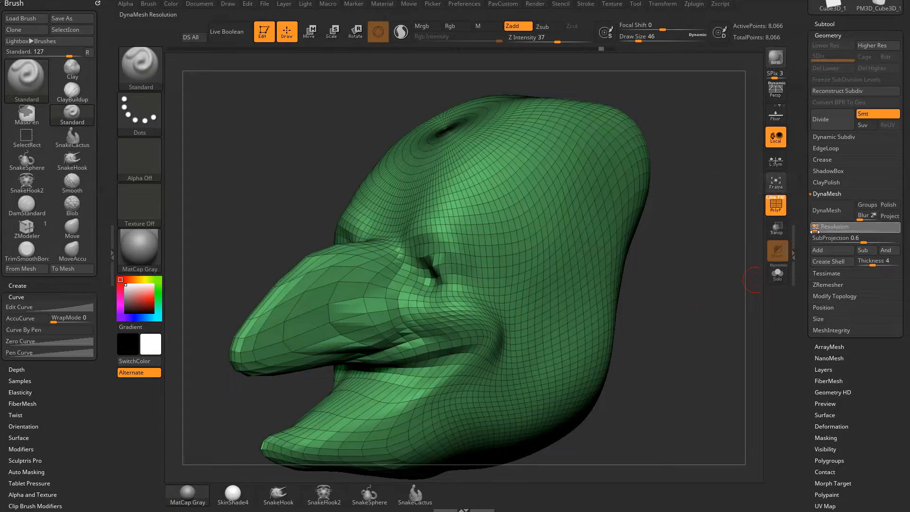
Step: DynaMesh the head at resolution 32 and hide the wireframe to view the coarse surface
left_click(827, 209)
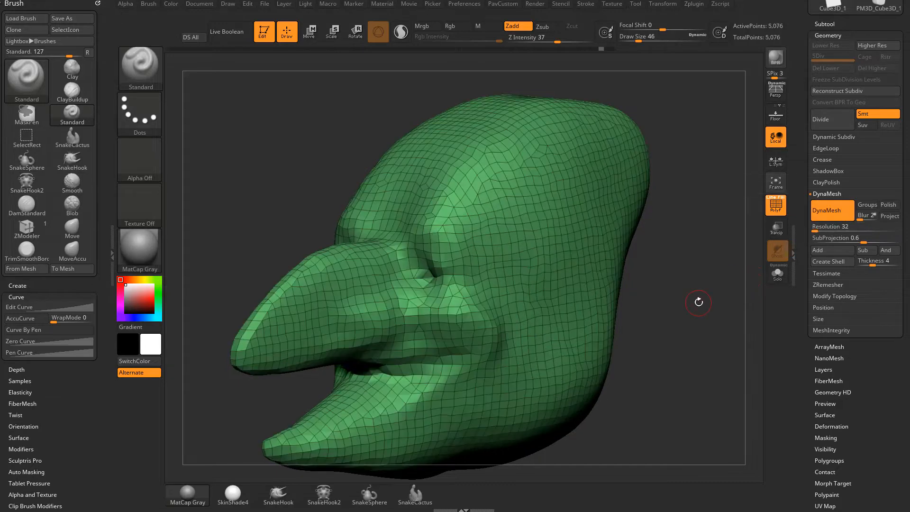
left_click(776, 204)
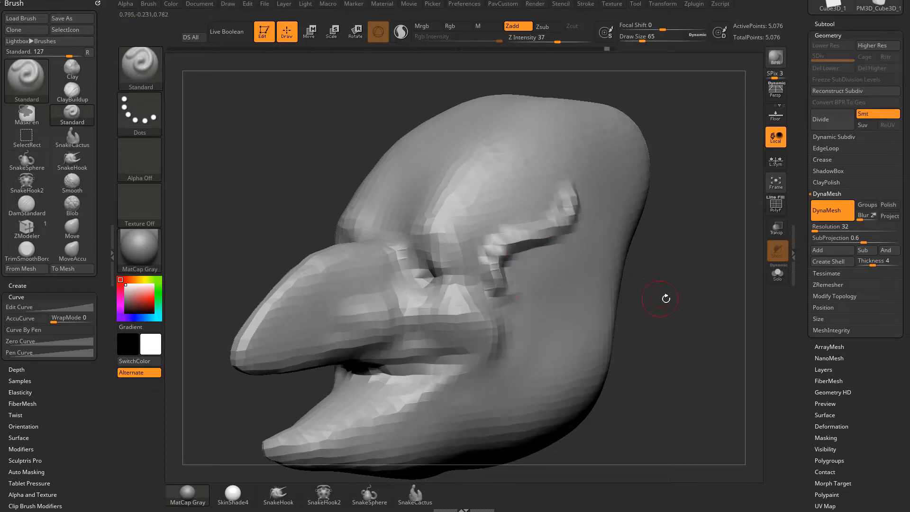
mouse_move(666, 291)
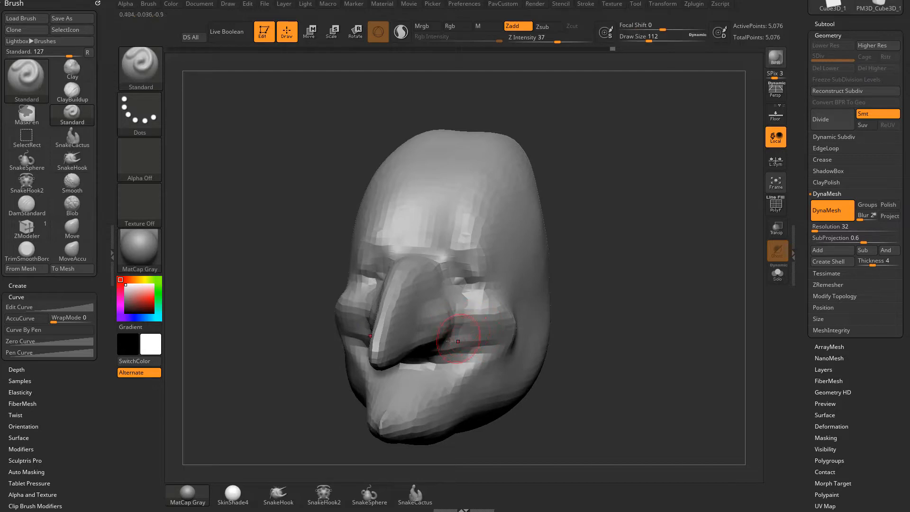
Step: Sculpt clay onto the cheek beside the nose, around the eye socket and across the brow
left_click_drag(457, 341, 391, 363)
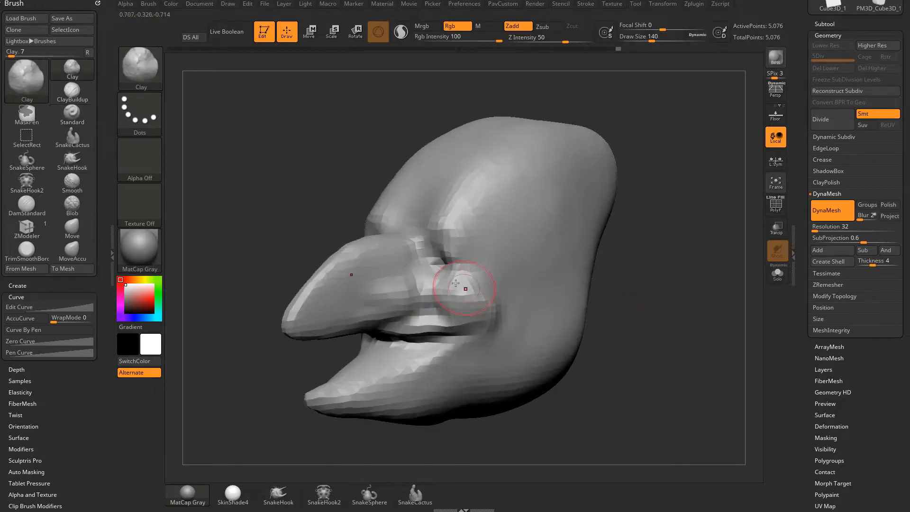
left_click_drag(465, 287, 456, 275)
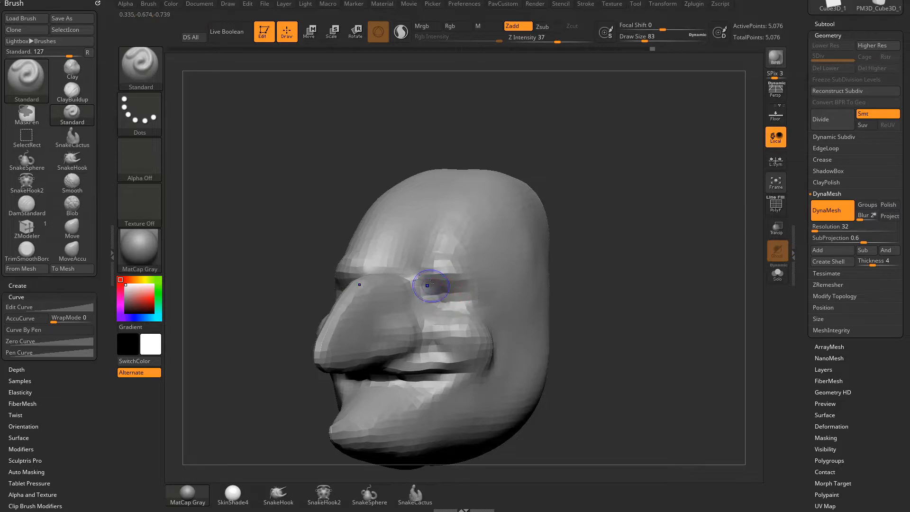
left_click_drag(431, 284, 570, 267)
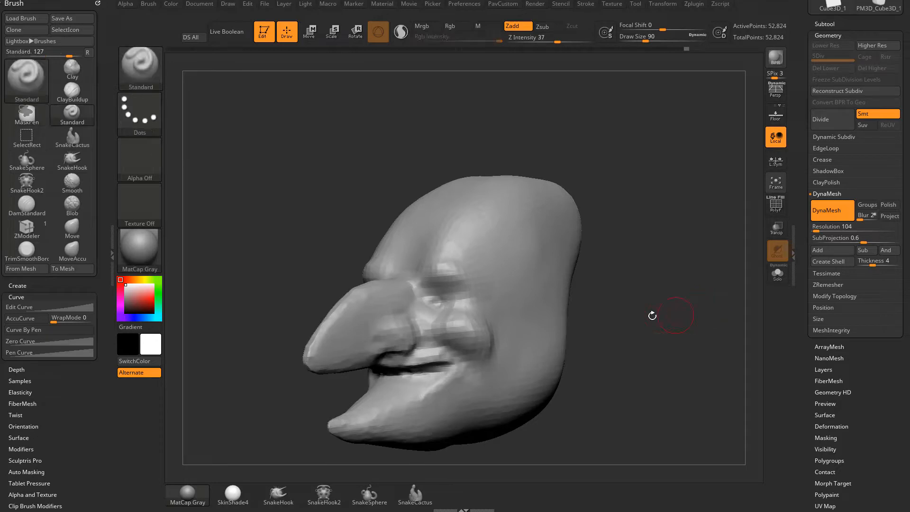
Step: DynaMesh the face at resolution 104, detail the eye area and smooth the nose tip
left_click(776, 205)
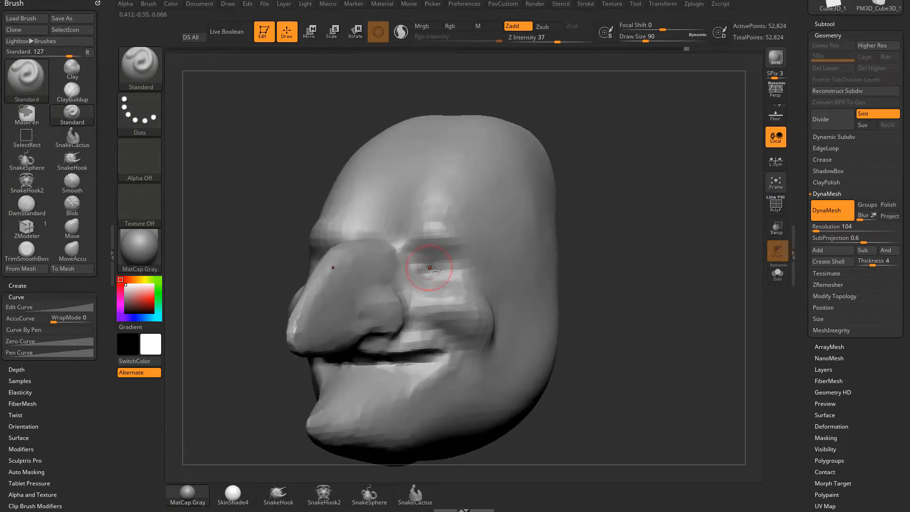
left_click_drag(430, 267, 464, 283)
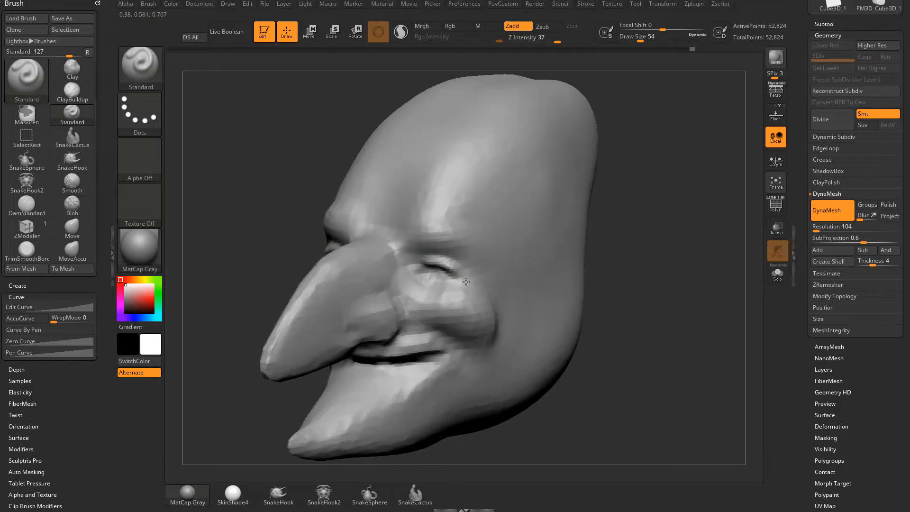
left_click_drag(465, 282, 424, 274)
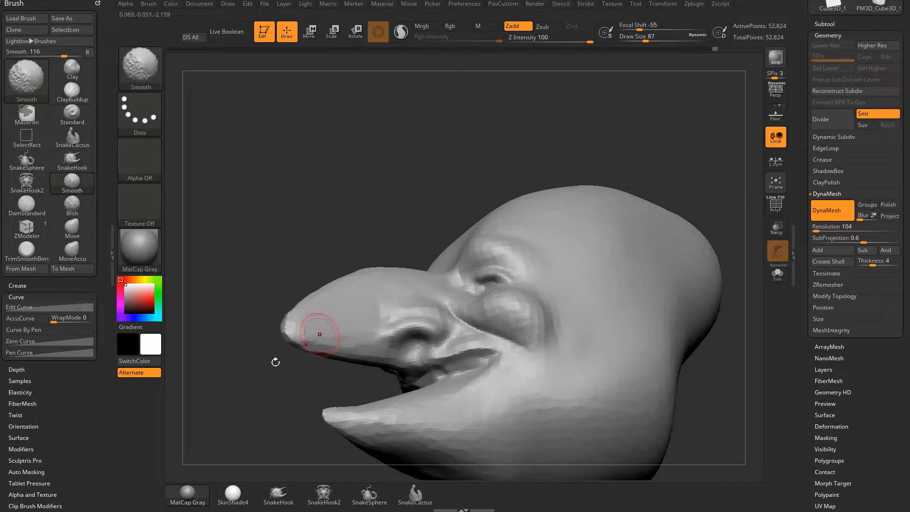
left_click_drag(320, 333, 430, 317)
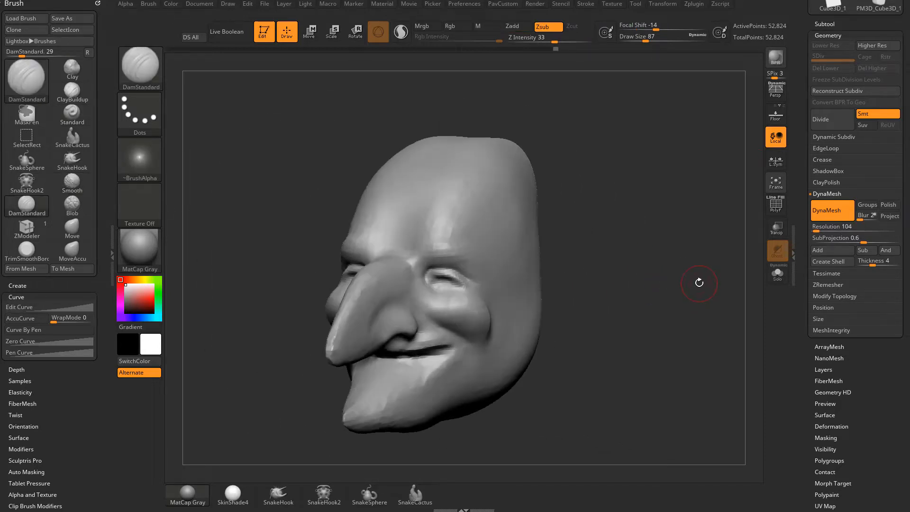
Step: Show the wireframe and turn the head around to position it for pulling out ears
left_click(775, 205)
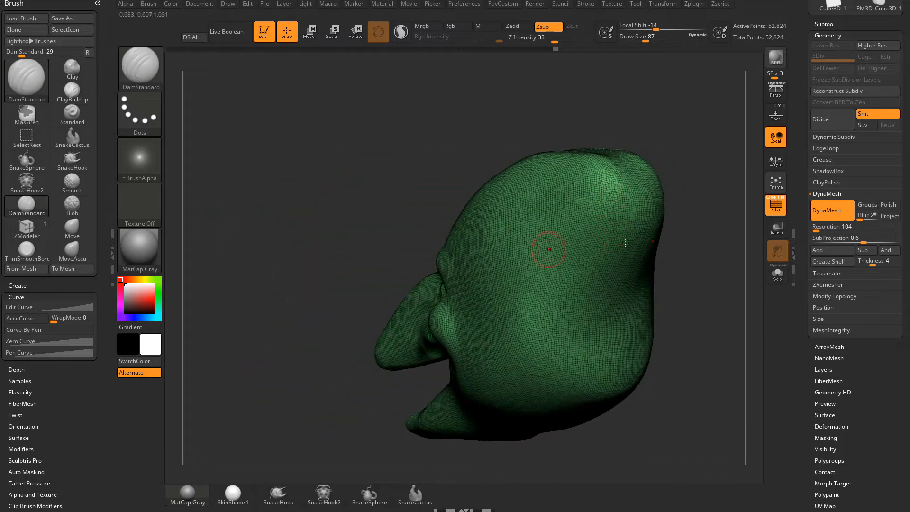
left_click_drag(549, 250, 643, 239)
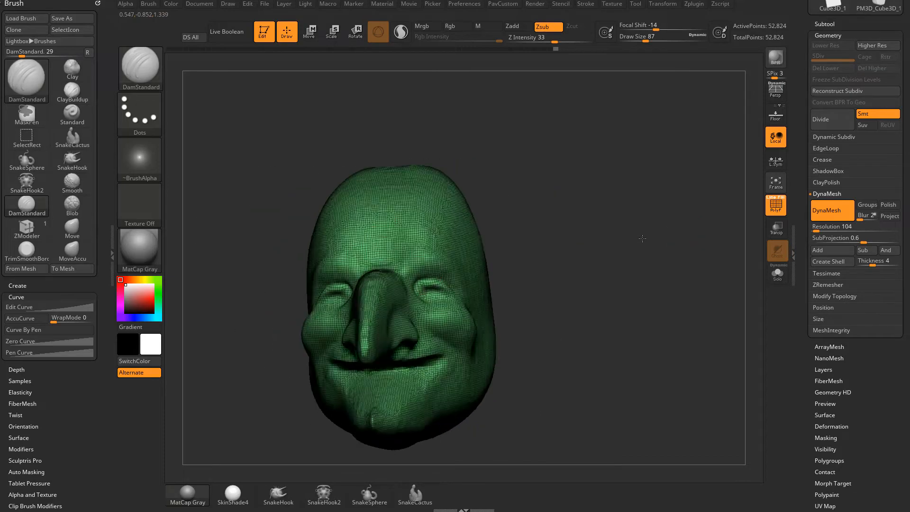
left_click_drag(643, 239, 670, 269)
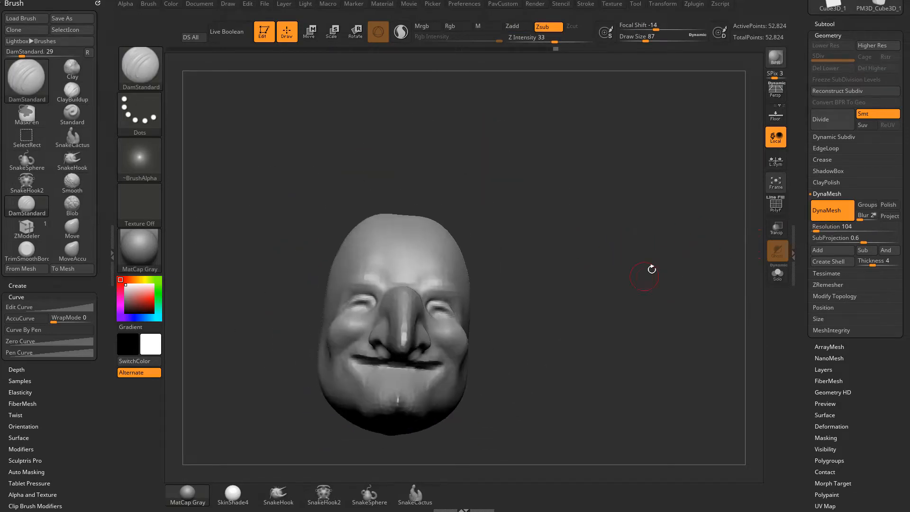
left_click_drag(645, 277, 634, 300)
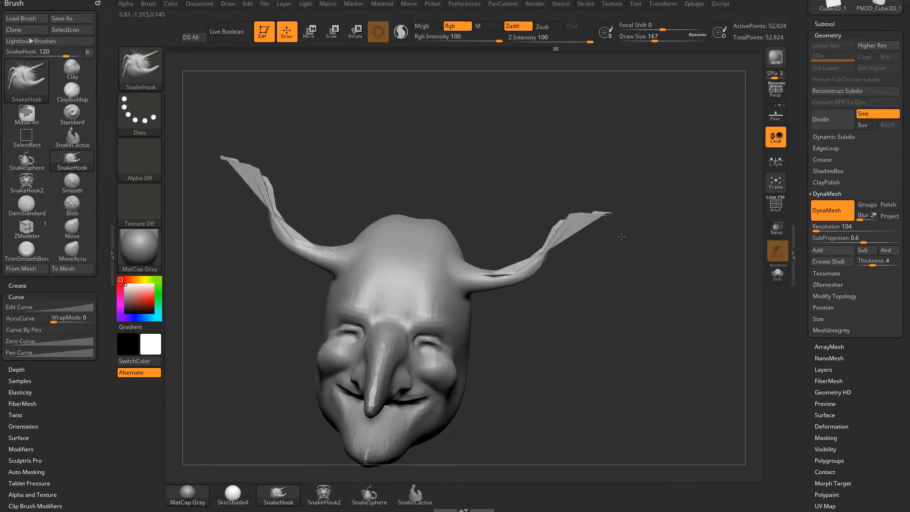
Step: Pull out two long thin ears with SnakeHook and inspect their stretched polygons
left_click(776, 201)
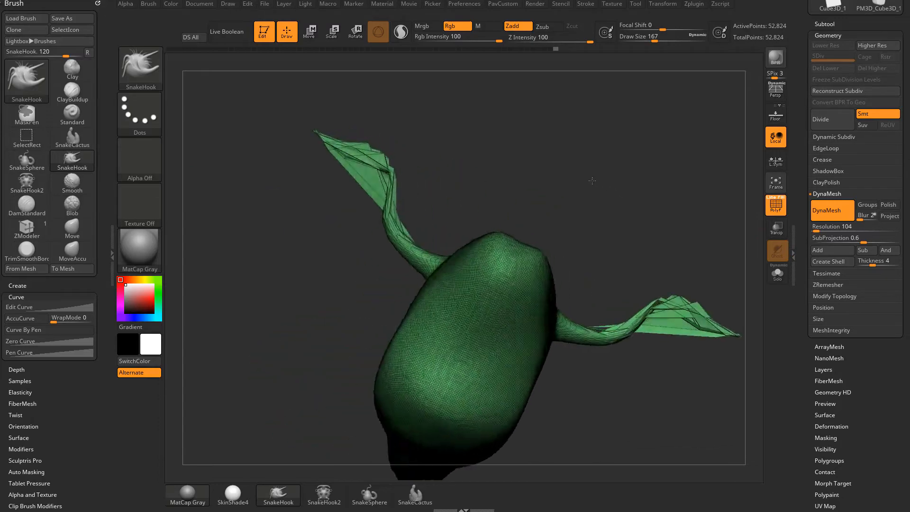
left_click_drag(592, 181, 471, 270)
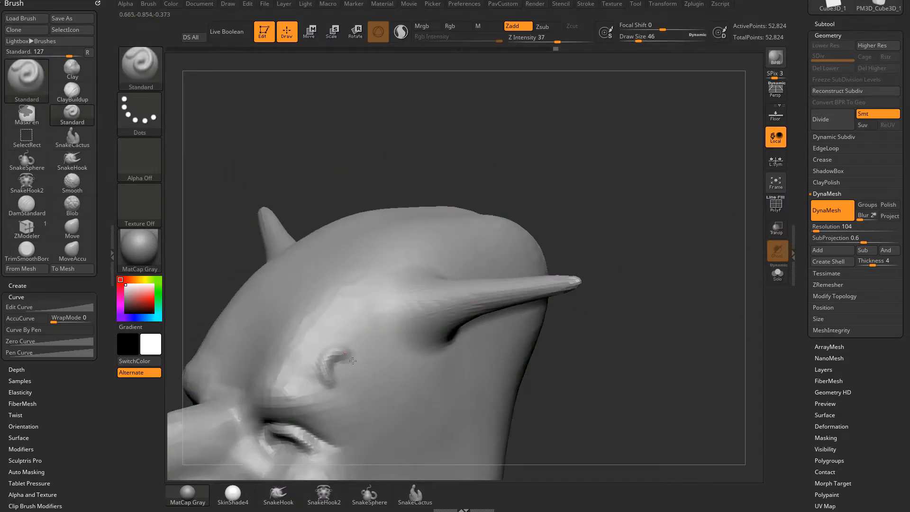
Step: Try a wavy stroke along the horn's base and orbit to check it with the wireframe
left_click_drag(348, 360, 517, 290)
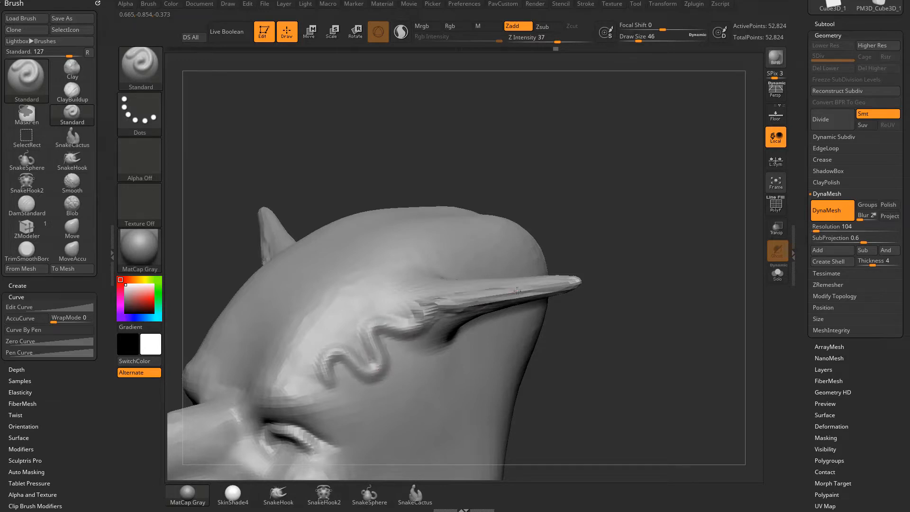
left_click(776, 205)
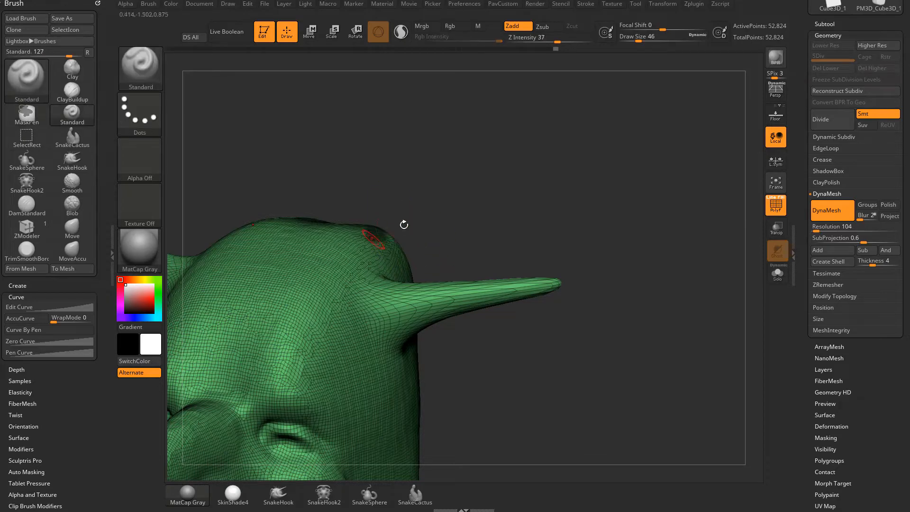
left_click_drag(404, 224, 689, 244)
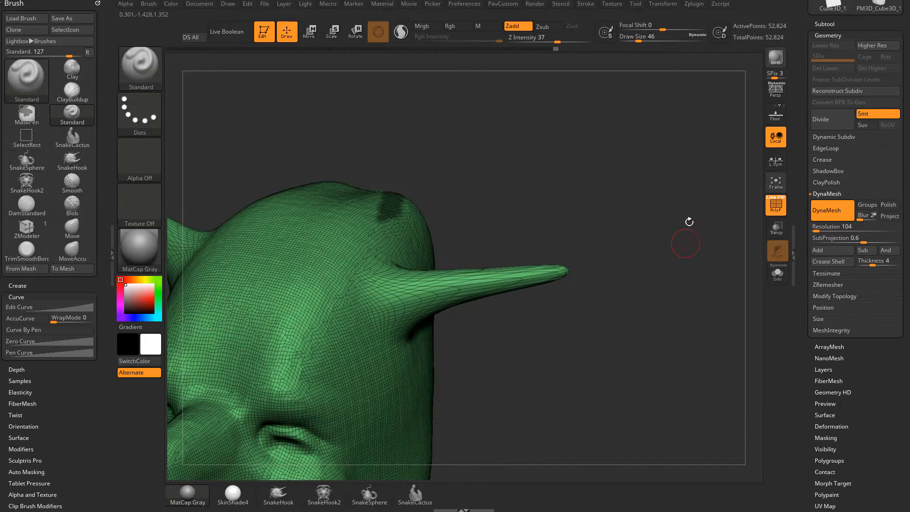
Step: Hide the wireframe, smooth the spike away and re-run DynaMesh on the head
left_click(27, 81)
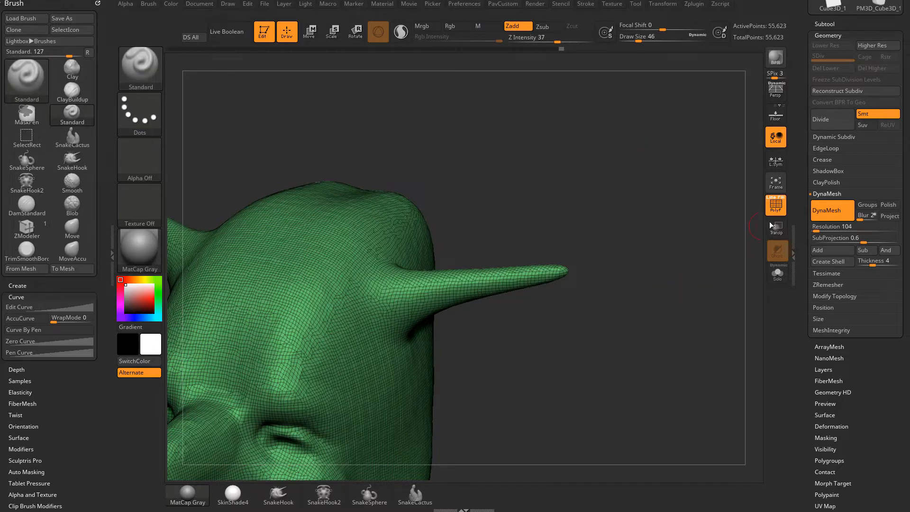
left_click(775, 204)
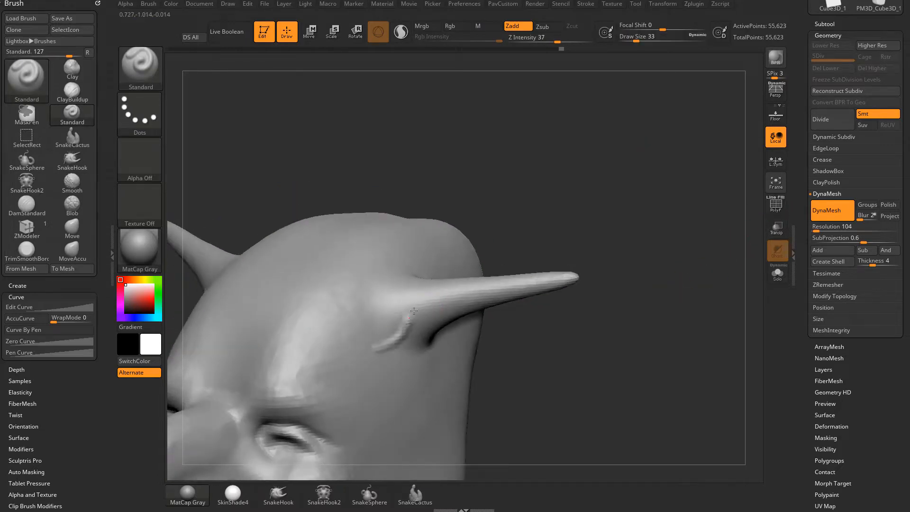
left_click_drag(413, 311, 672, 280)
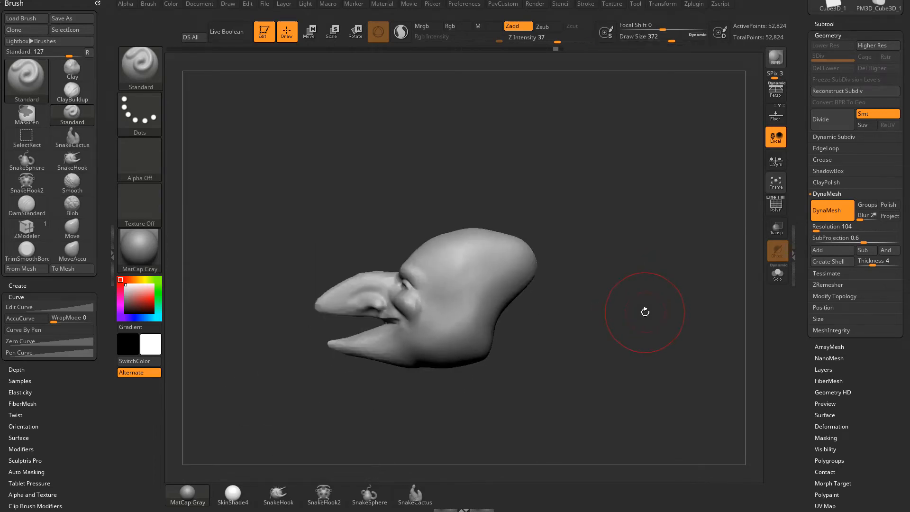
mouse_move(588, 333)
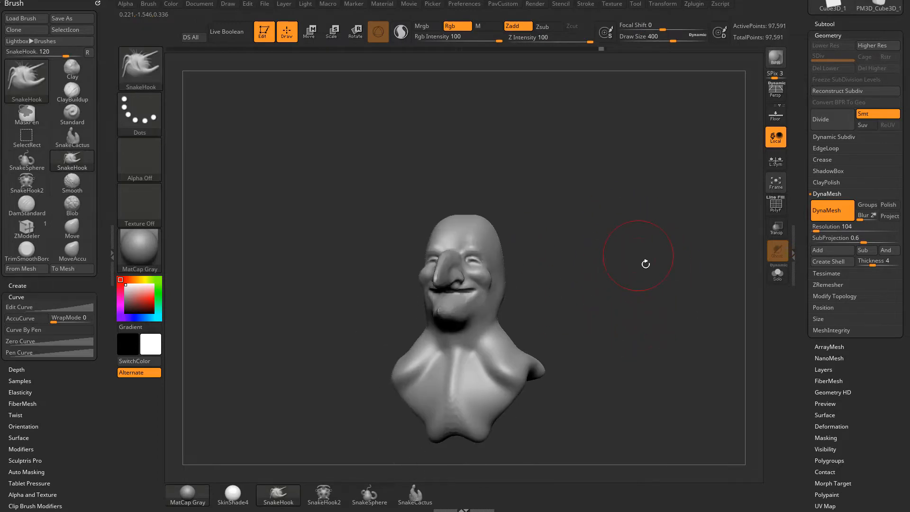
Step: Push the bust's shoulders into shape with the Move brush, then DynaMesh at resolution 80
left_click(72, 228)
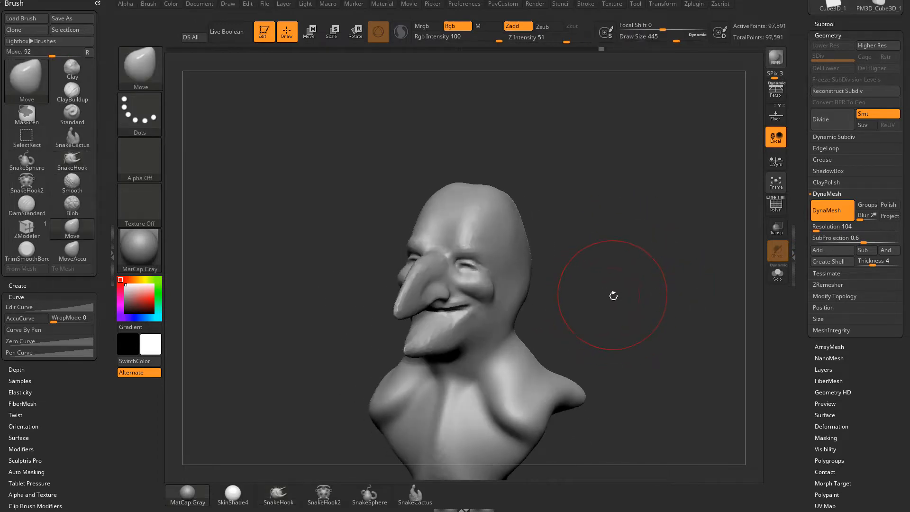
left_click_drag(613, 296, 444, 323)
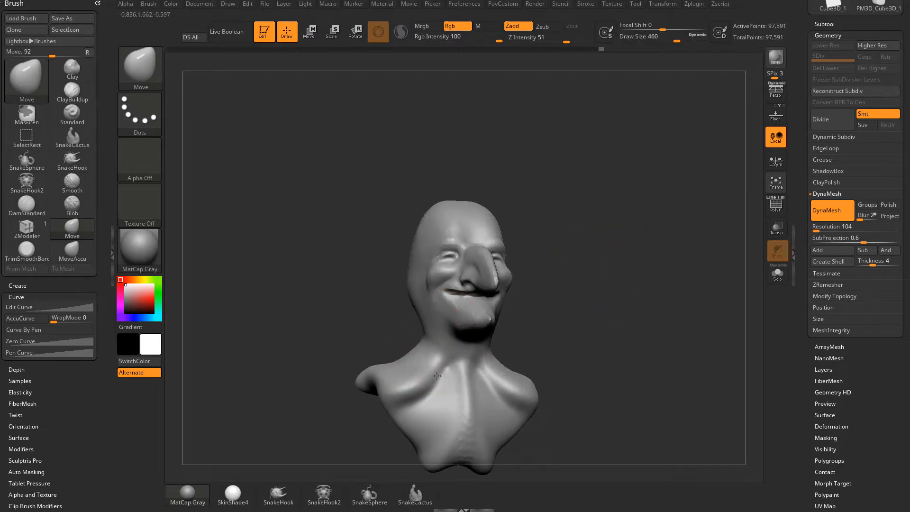
left_click_drag(438, 375, 406, 364)
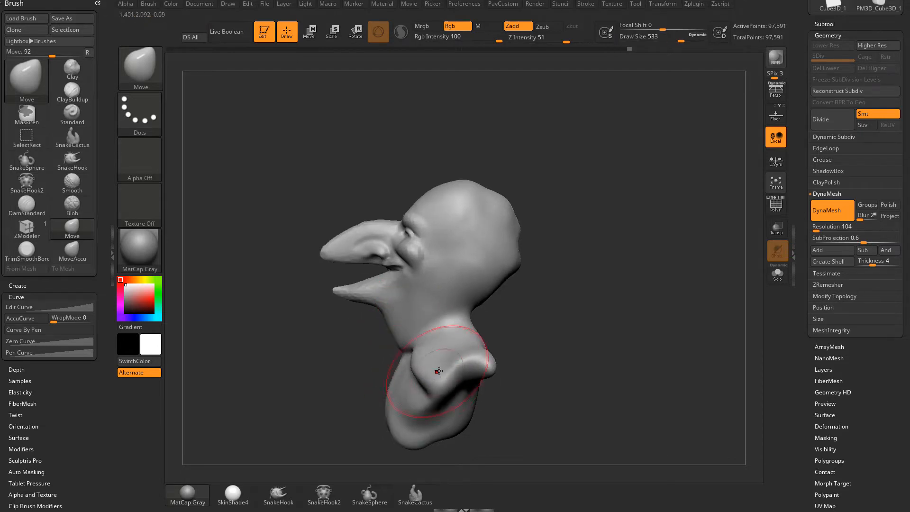
left_click_drag(438, 372, 561, 331)
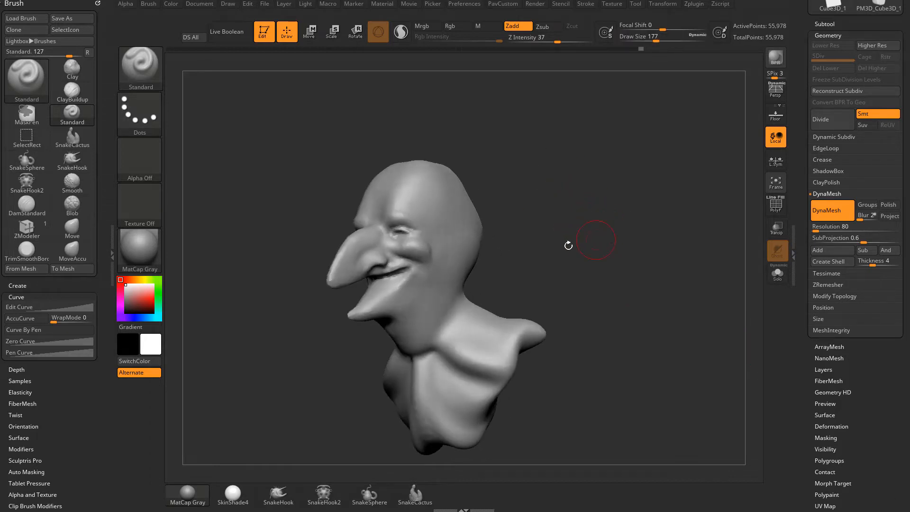
Step: From a side view, bend the lower jaw tip up toward the nose and refine its shape
left_click_drag(596, 239, 617, 242)
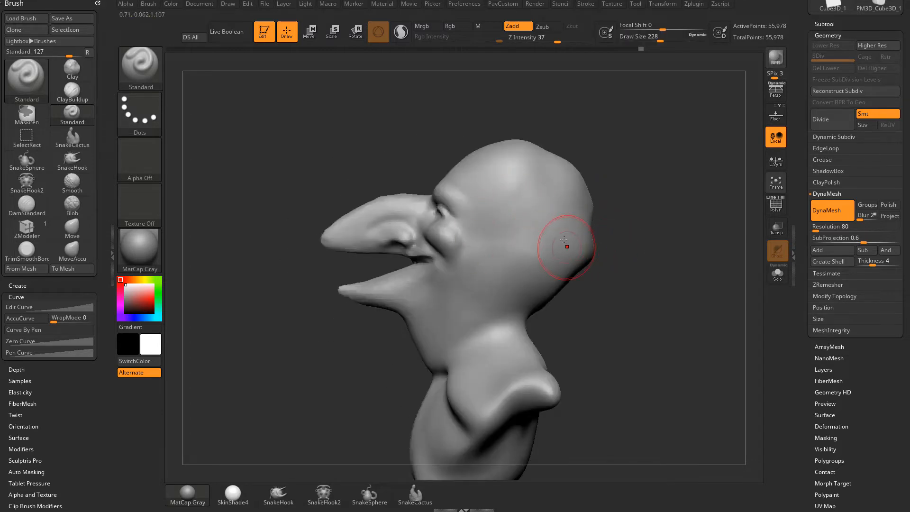
left_click_drag(565, 246, 372, 269)
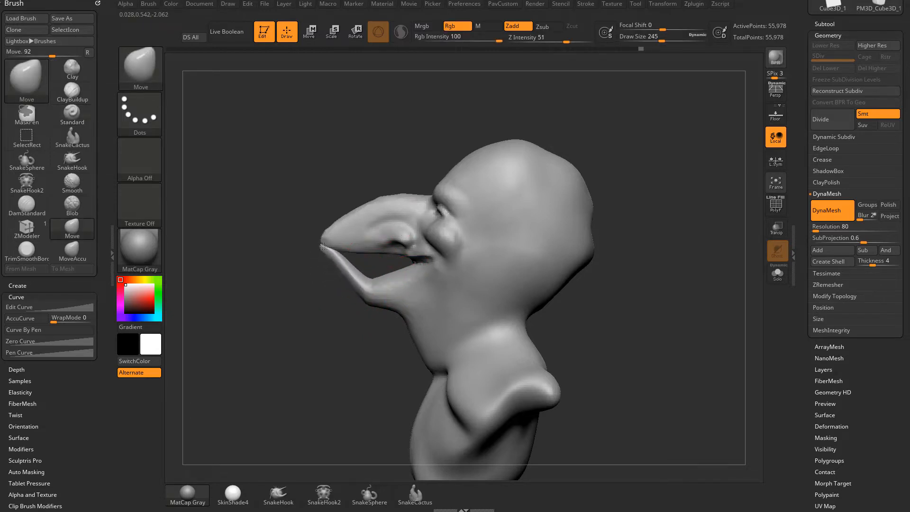
left_click_drag(348, 244, 435, 263)
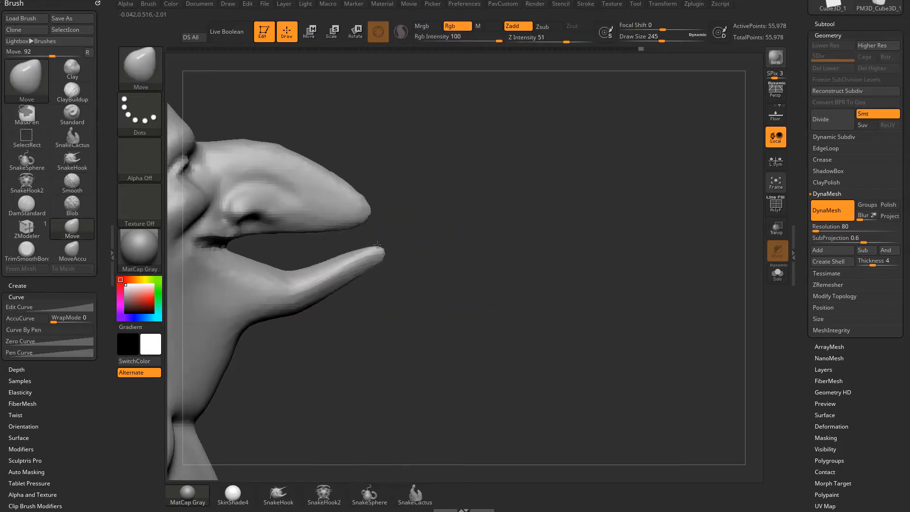
left_click_drag(378, 244, 301, 283)
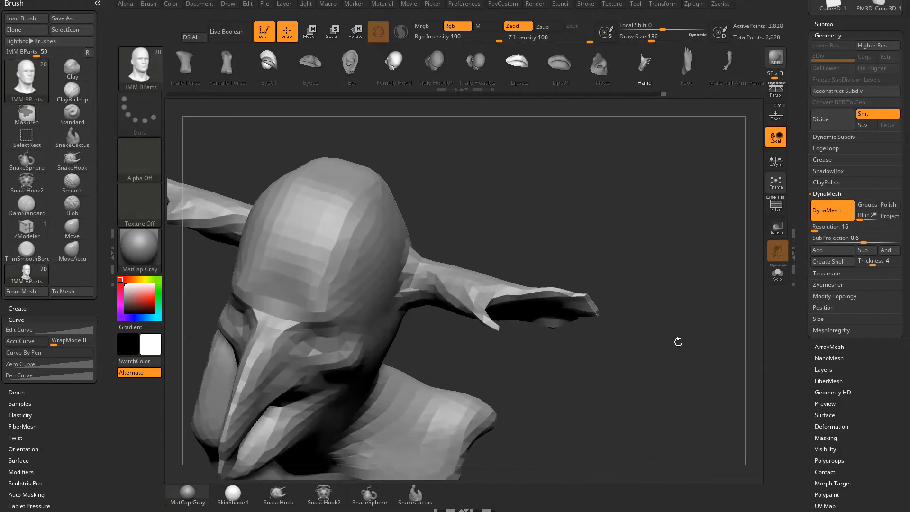
Step: Insert IMM BParts hands on both sides of the head with symmetry and show the polygroup wireframe
left_click_drag(678, 342, 660, 332)
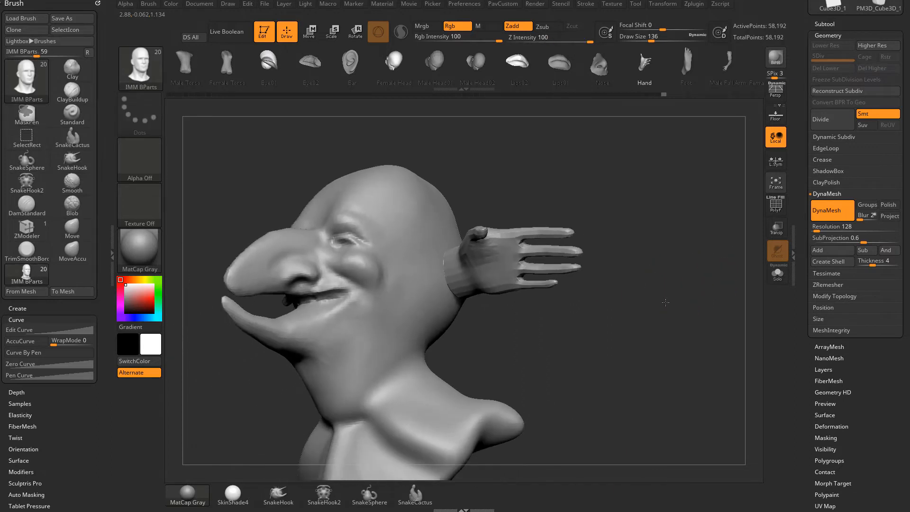
left_click_drag(666, 303, 575, 253)
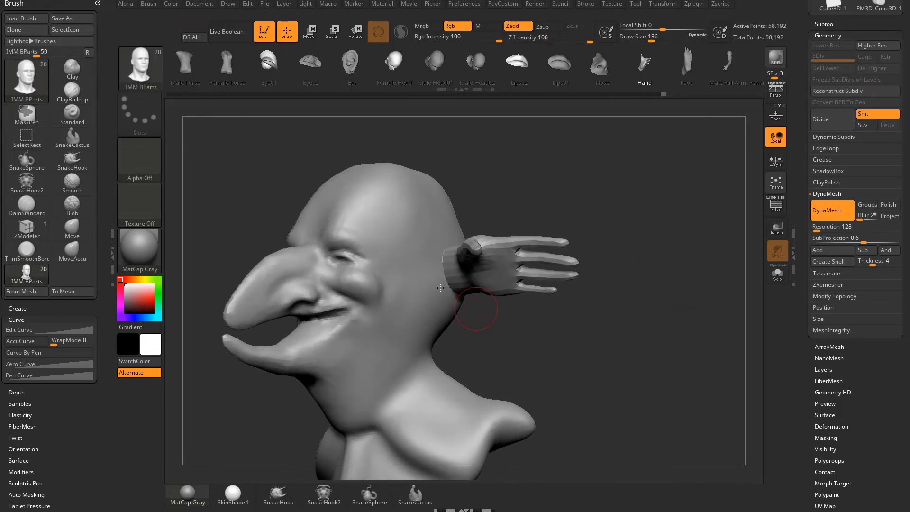
left_click(776, 205)
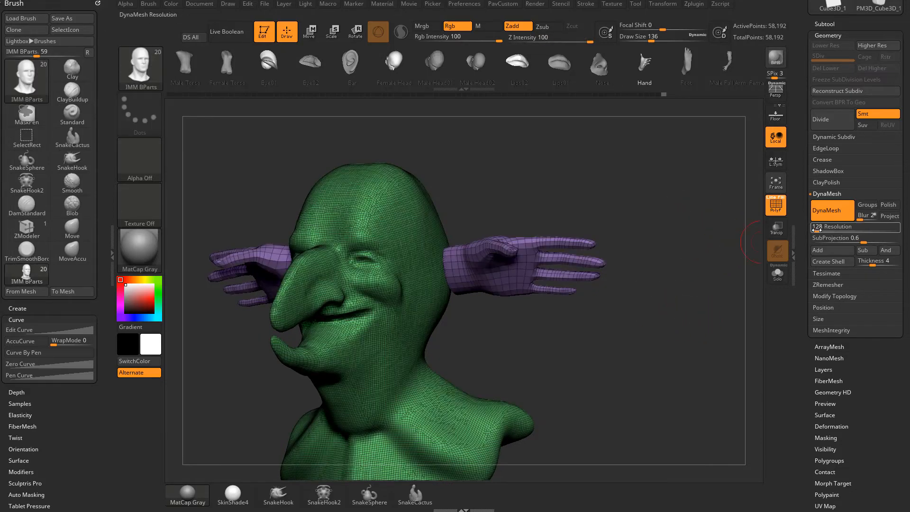
Step: Run DynaMesh in Tool > Geometry so the inserted hands merge into the head surface
left_click(833, 209)
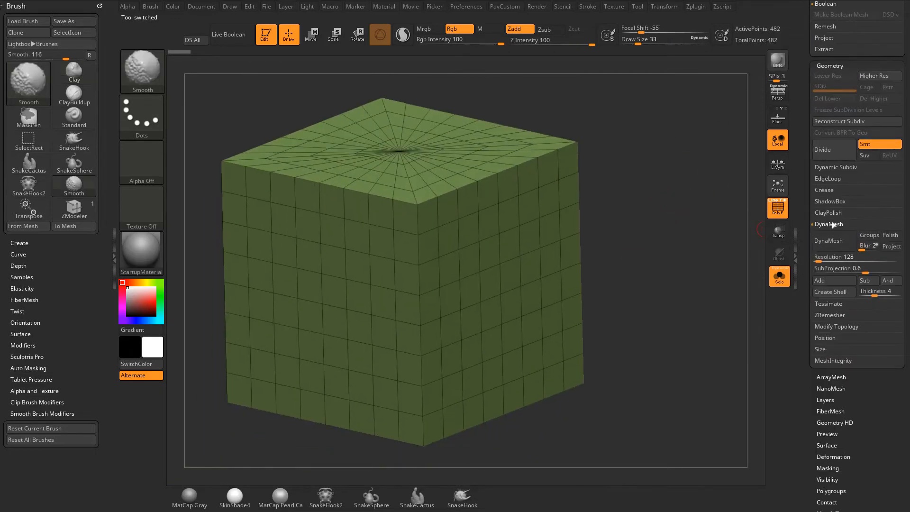
Step: DynaMesh the cube at Resolution 32, giving an even grid of about 6,100 points
left_click(74, 72)
type("32 ")
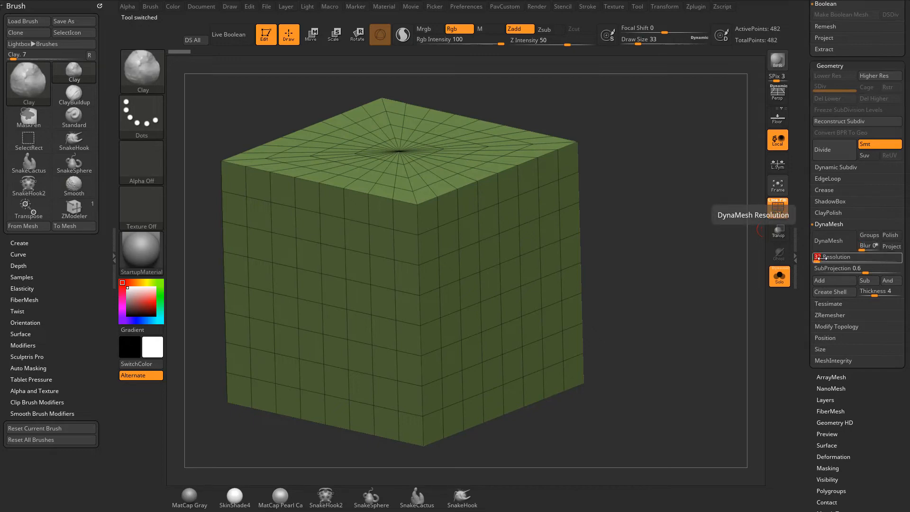
left_click(835, 241)
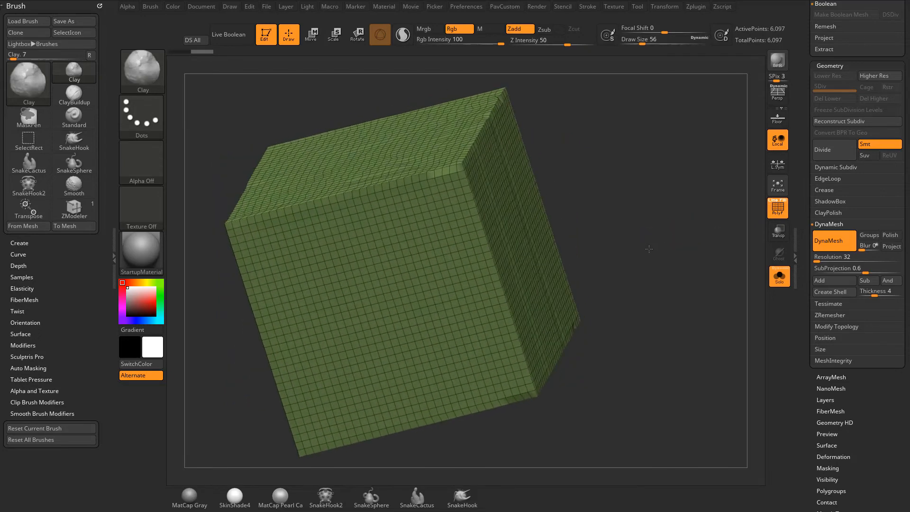
left_click_drag(649, 250, 645, 232)
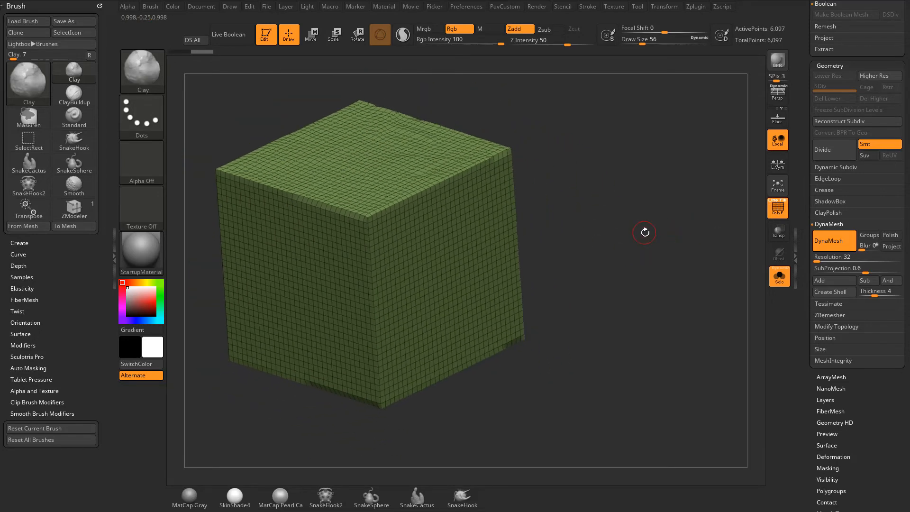
mouse_move(647, 271)
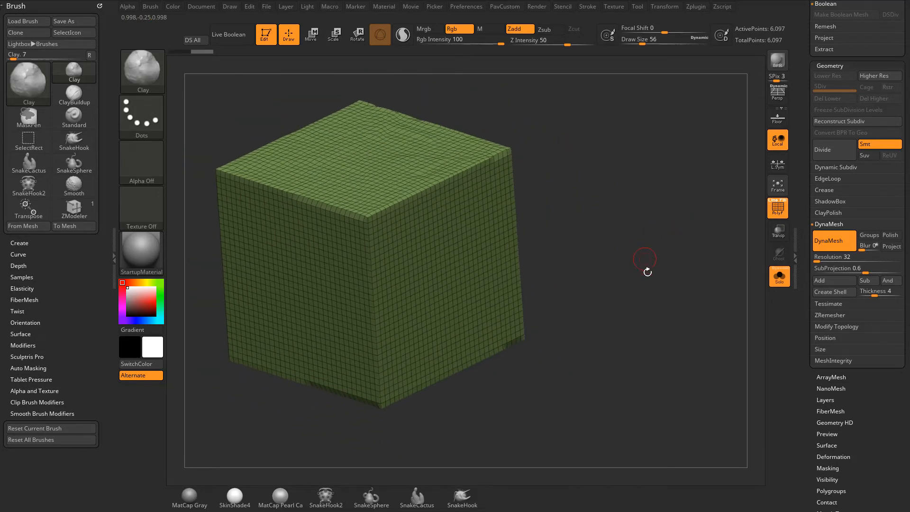
Step: Turn on the DynaMesh Project option and inspect the cube from several sides
left_click(891, 246)
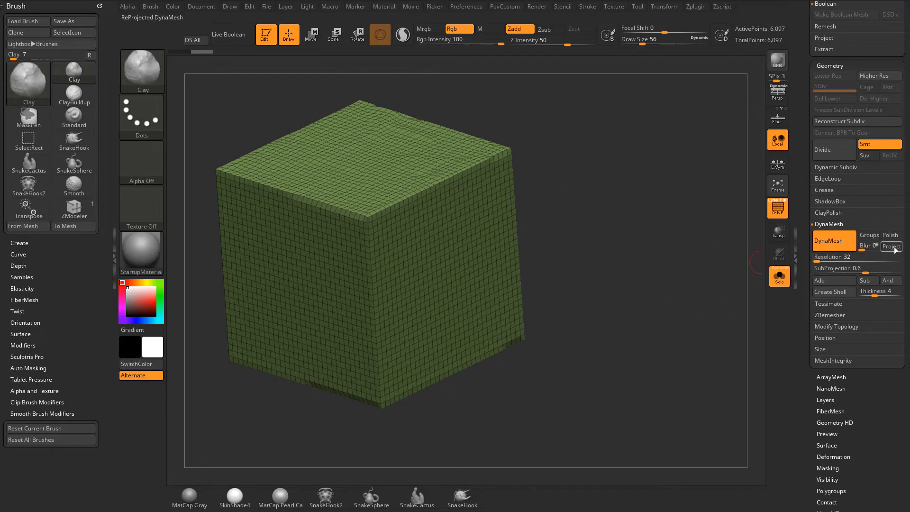
mouse_move(891, 249)
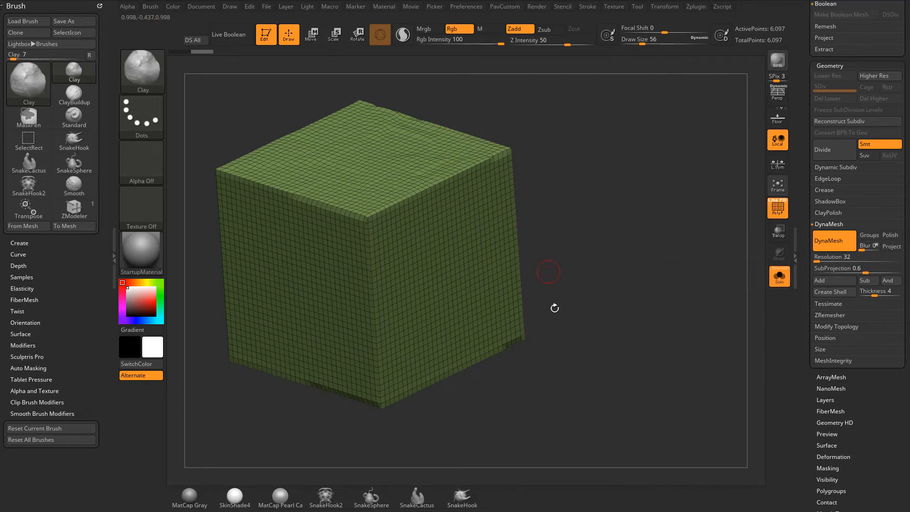
left_click_drag(549, 271, 624, 163)
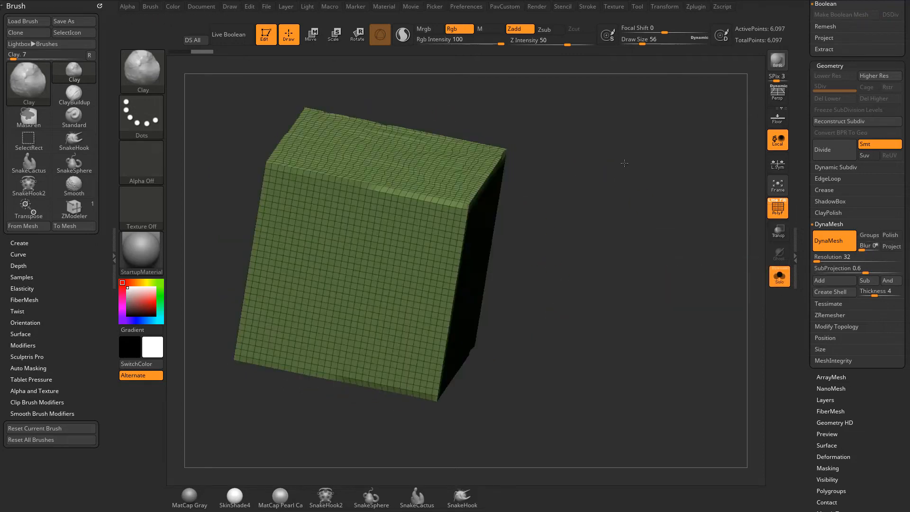
left_click_drag(624, 163, 604, 155)
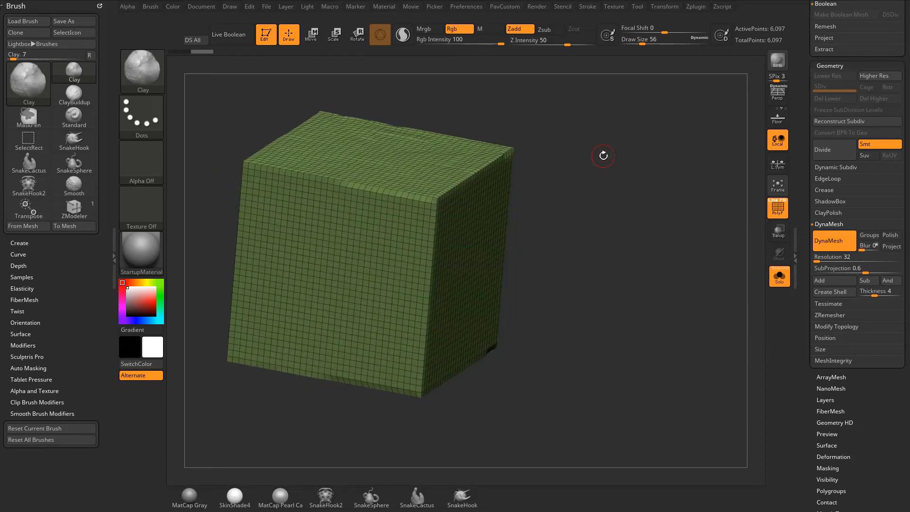
left_click_drag(603, 155, 715, 226)
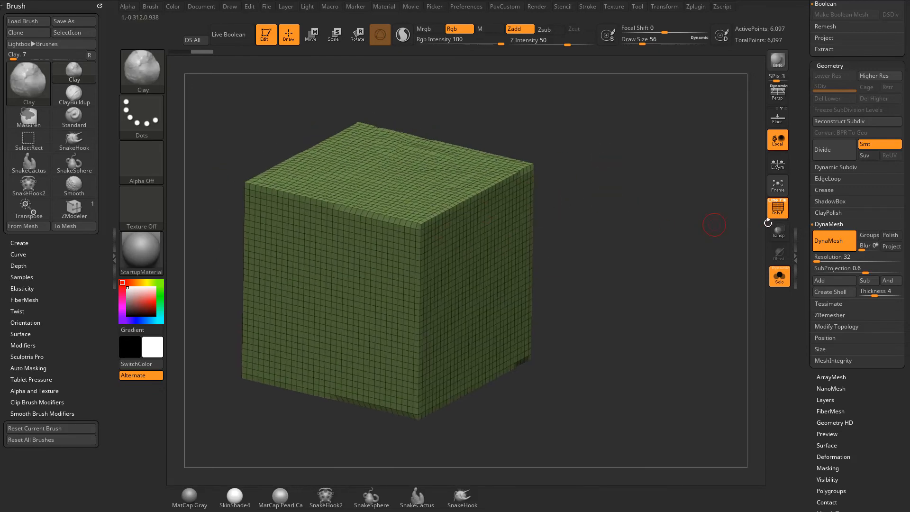
left_click_drag(715, 225, 638, 252)
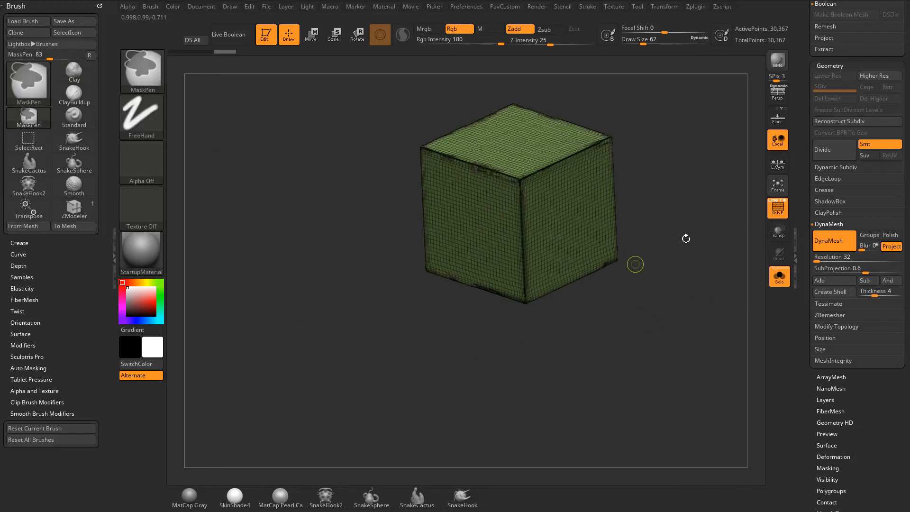
Step: Trim a corner off the cube, DynaMesh it with Project on, and check the wireframe with PolyF
left_click(29, 140)
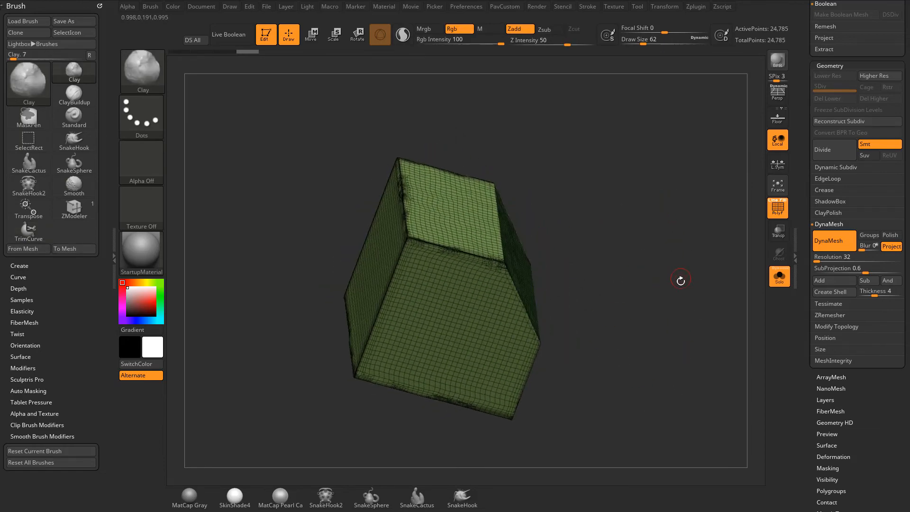
left_click(778, 206)
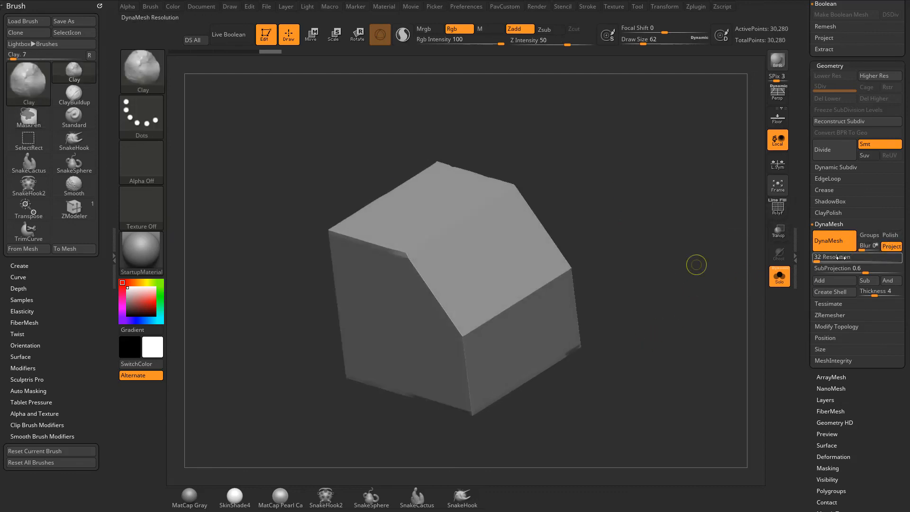
left_click(778, 207)
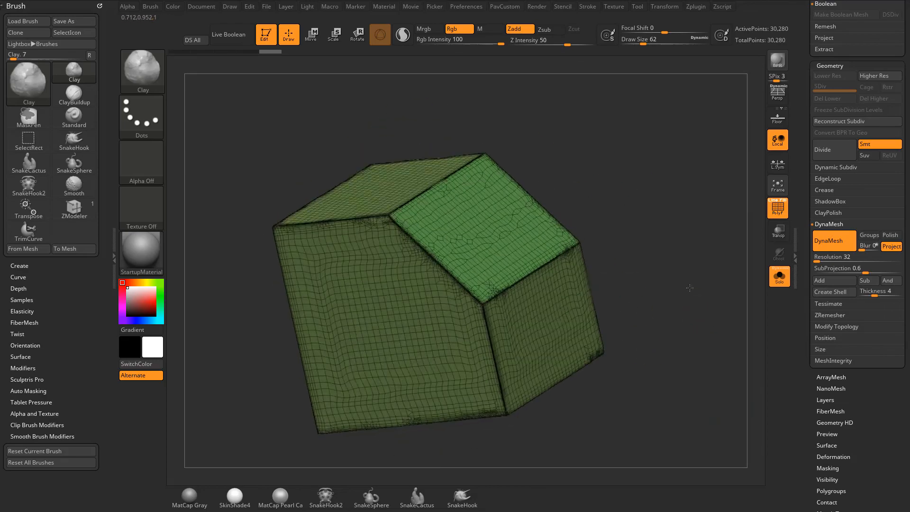
left_click_drag(690, 288, 661, 299)
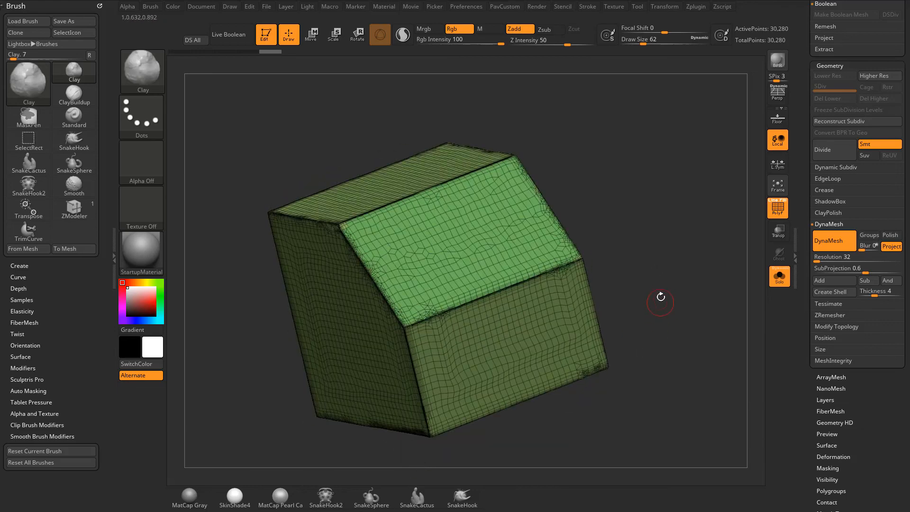